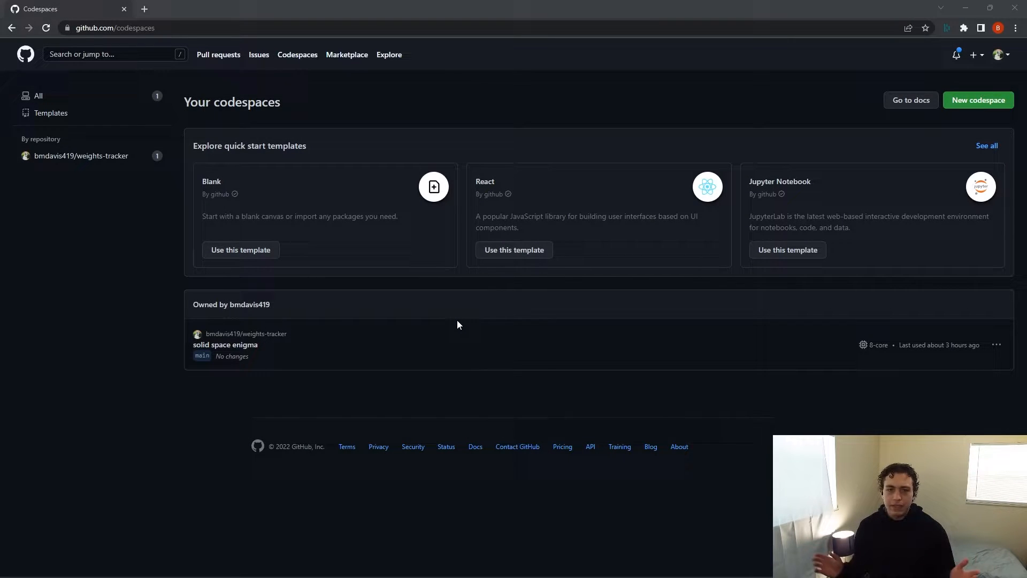
pyautogui.moveTo(500, 371)
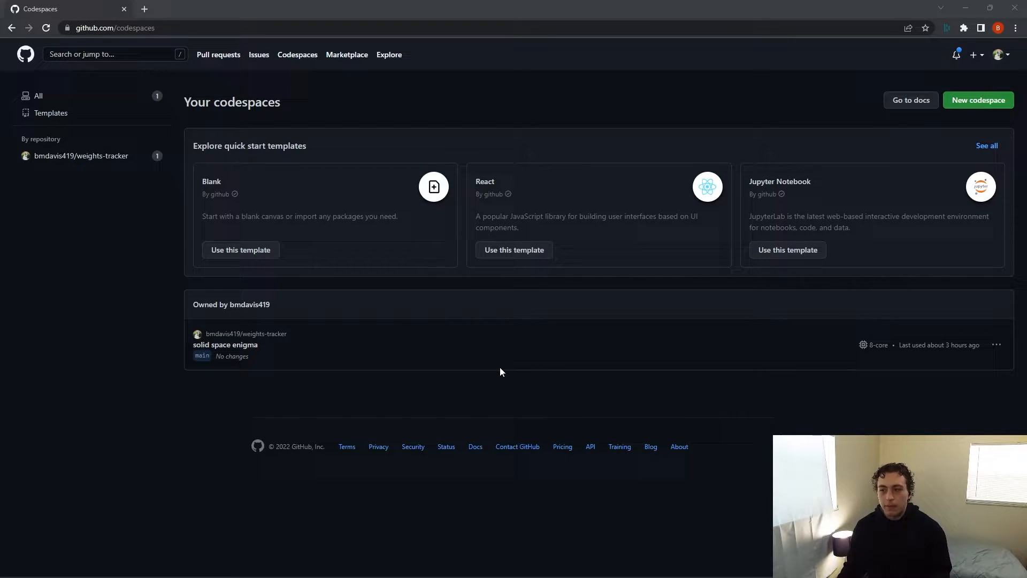
pyautogui.moveTo(536, 366)
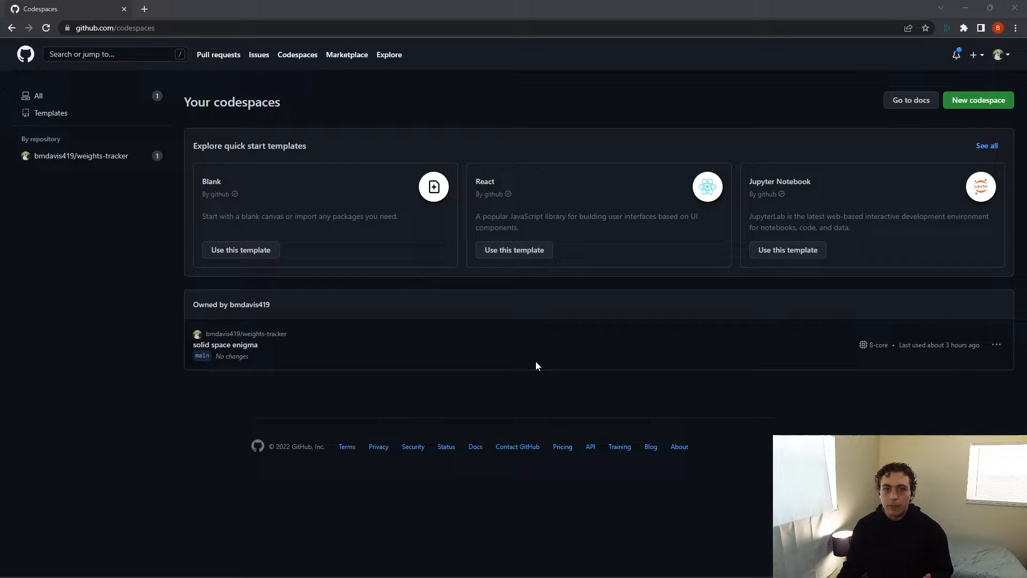
pyautogui.moveTo(528, 362)
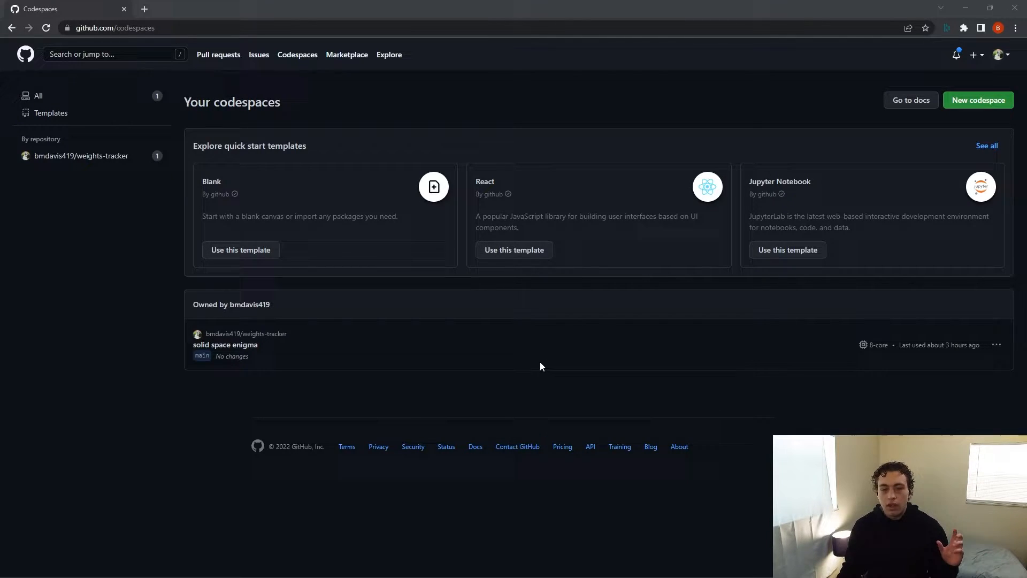
pyautogui.moveTo(547, 360)
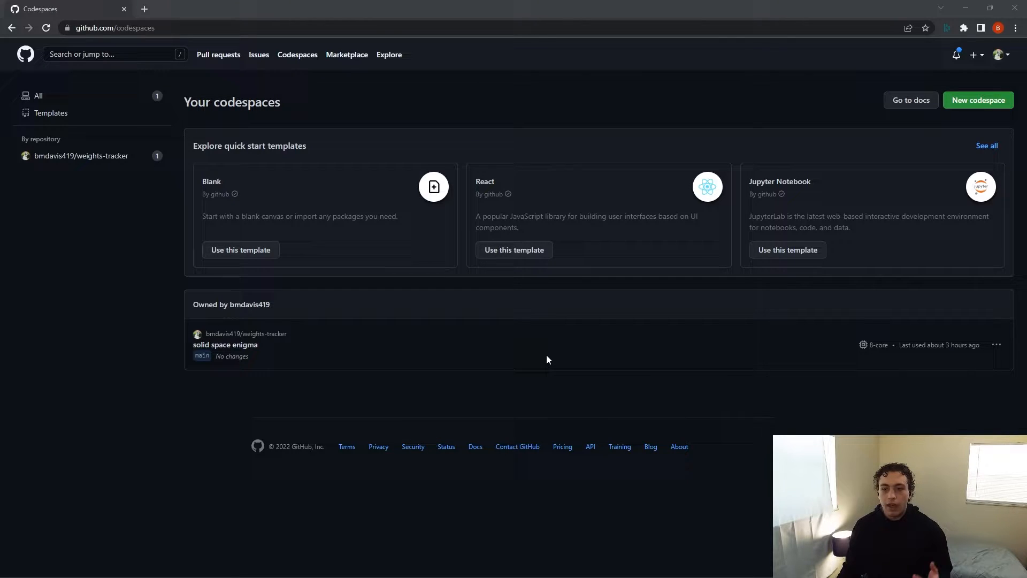
pyautogui.moveTo(710, 218)
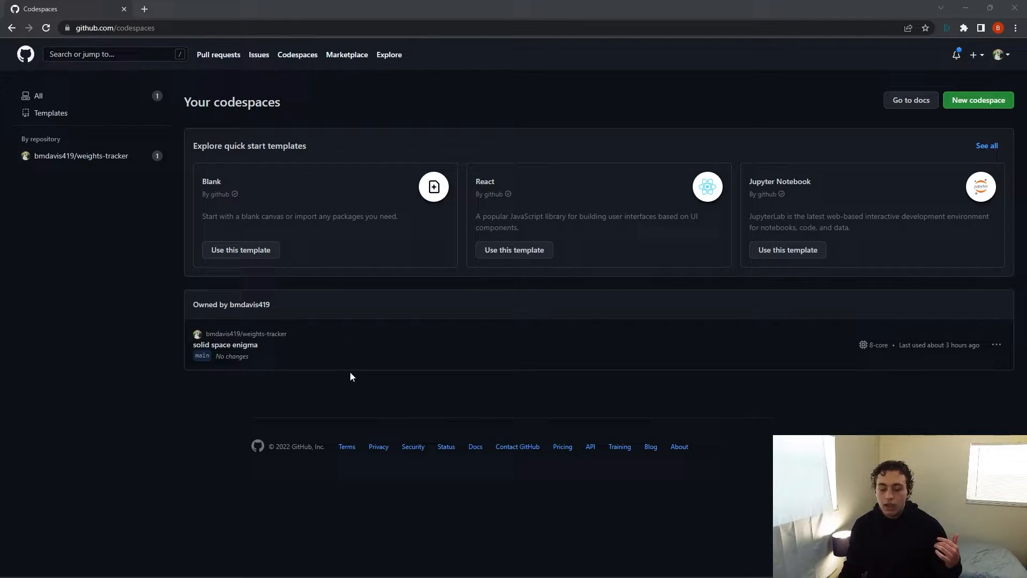
pyautogui.moveTo(361, 369)
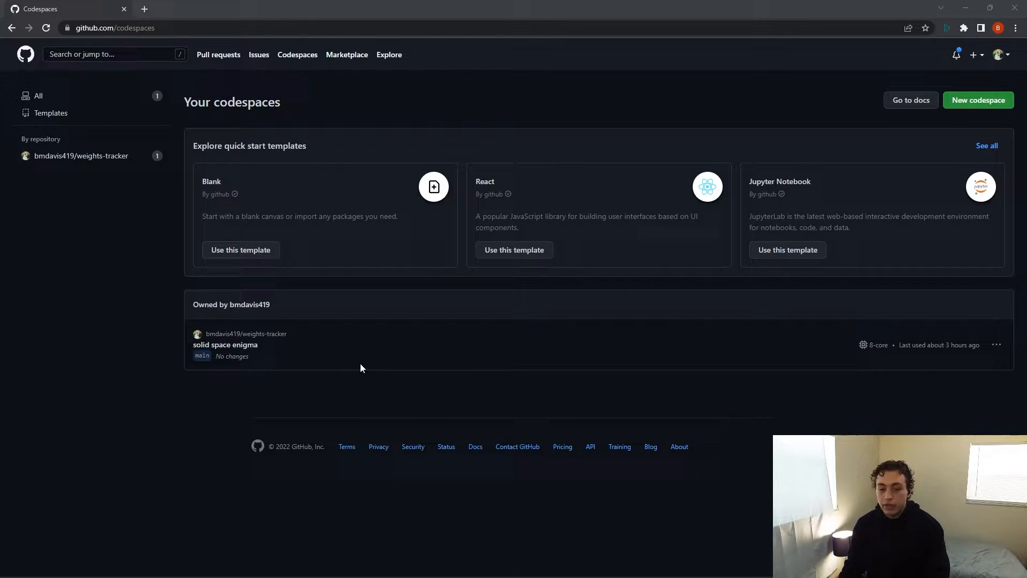
pyautogui.moveTo(225, 345)
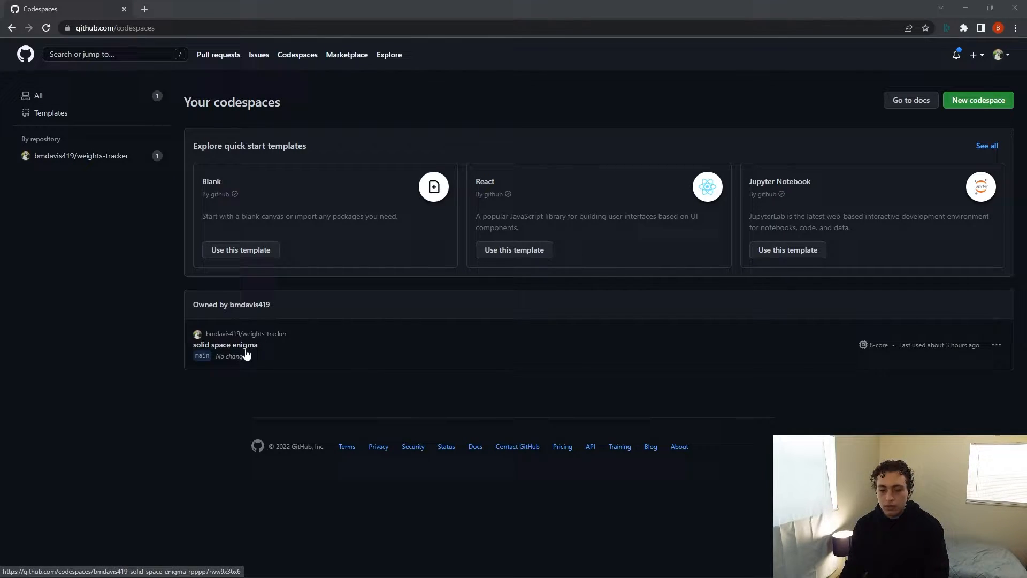
# Launch the 'solid space enigma' weights-tracker codespace and open Home.tsx in the editor.
pyautogui.click(225, 344)
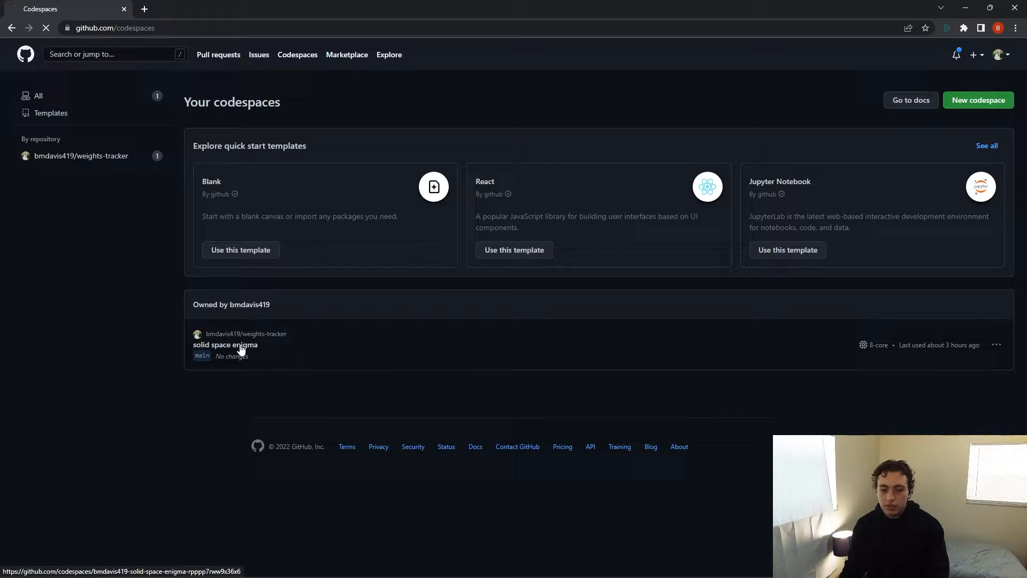
pyautogui.click(225, 345)
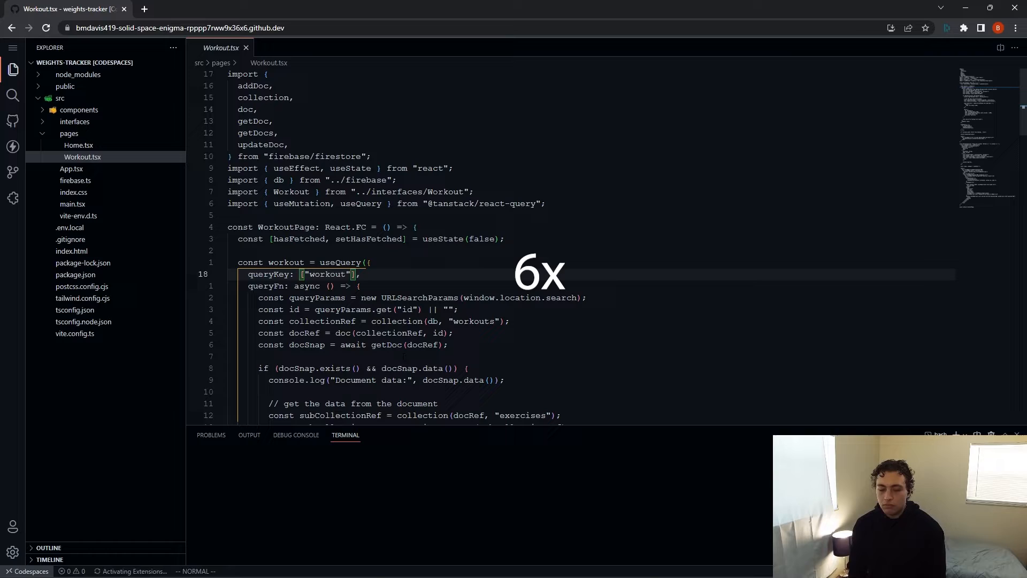
pyautogui.click(77, 144)
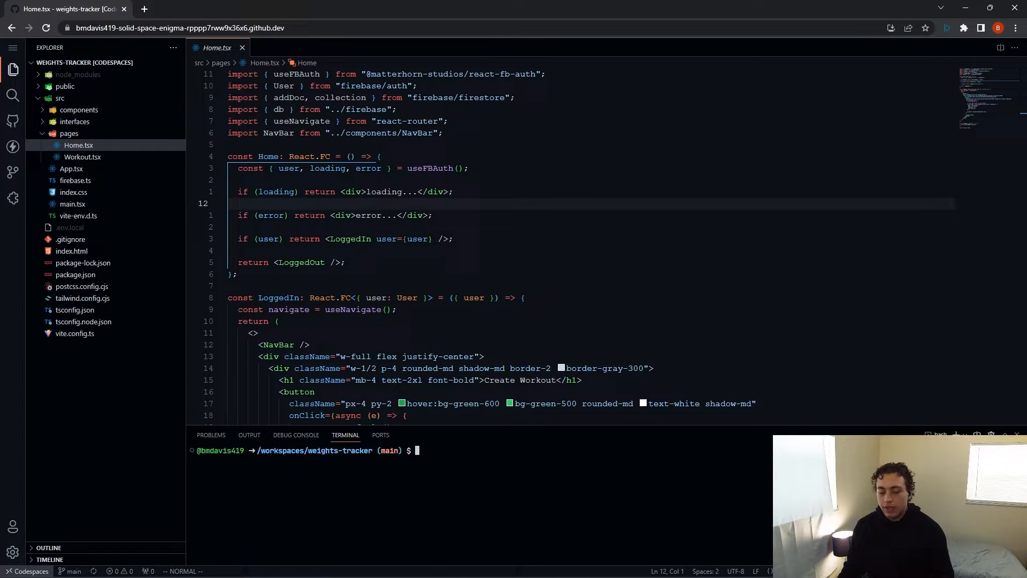
# Run npm -v and go in the terminal, collapse the pages folder, and begin an npm command.
pyautogui.write('npm -v')
pyautogui.write('node -v')
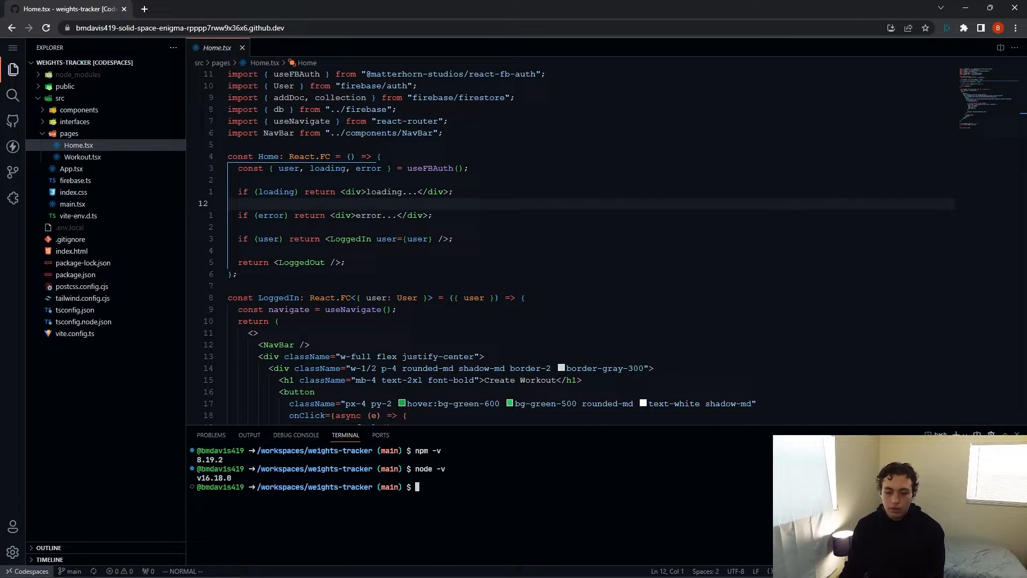
pyautogui.write('go')
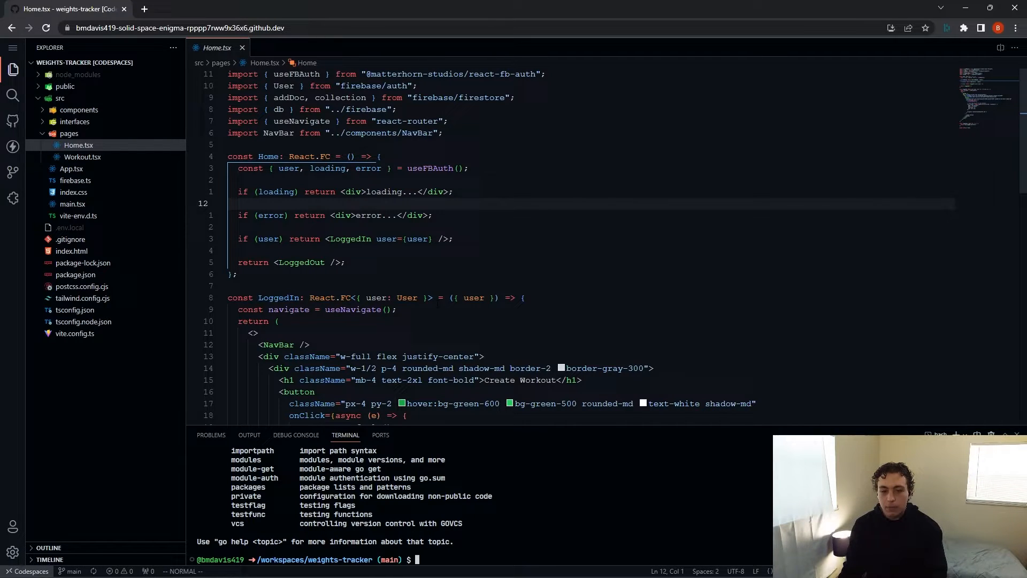
pyautogui.click(69, 133)
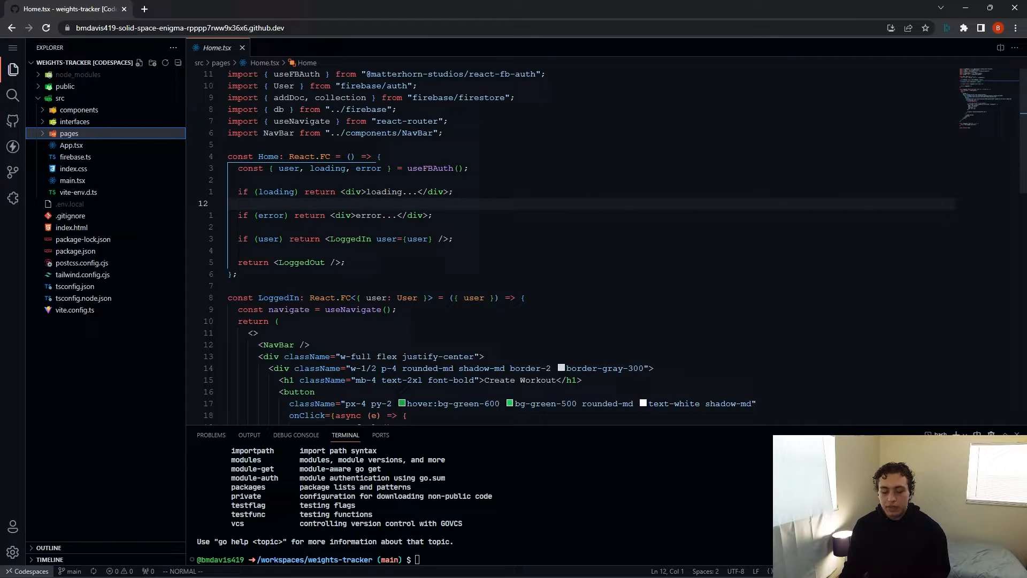
pyautogui.write('npm')
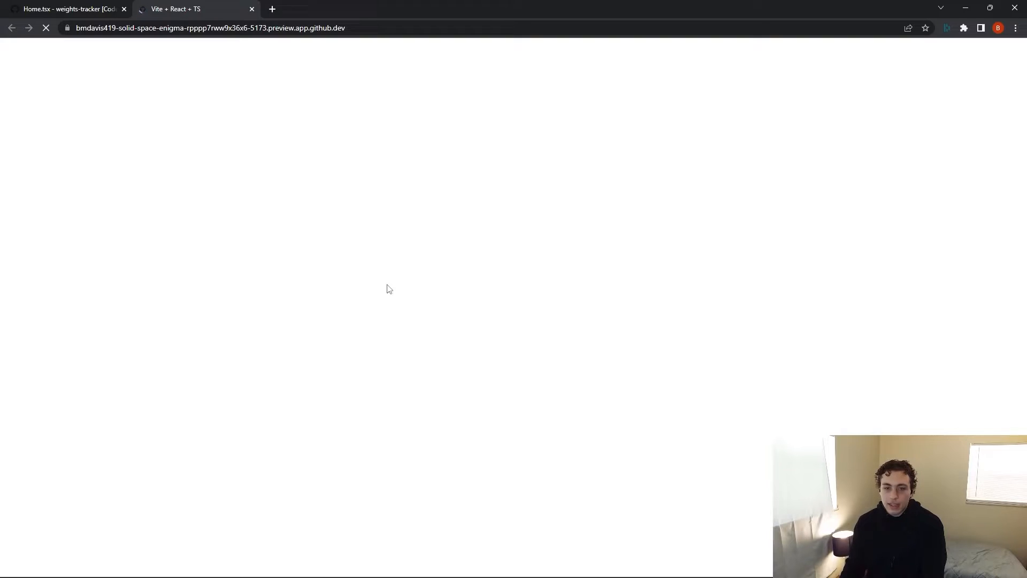
# Switch between the codespace editor and the Weights Tracker preview on port 5173.
pyautogui.click(65, 8)
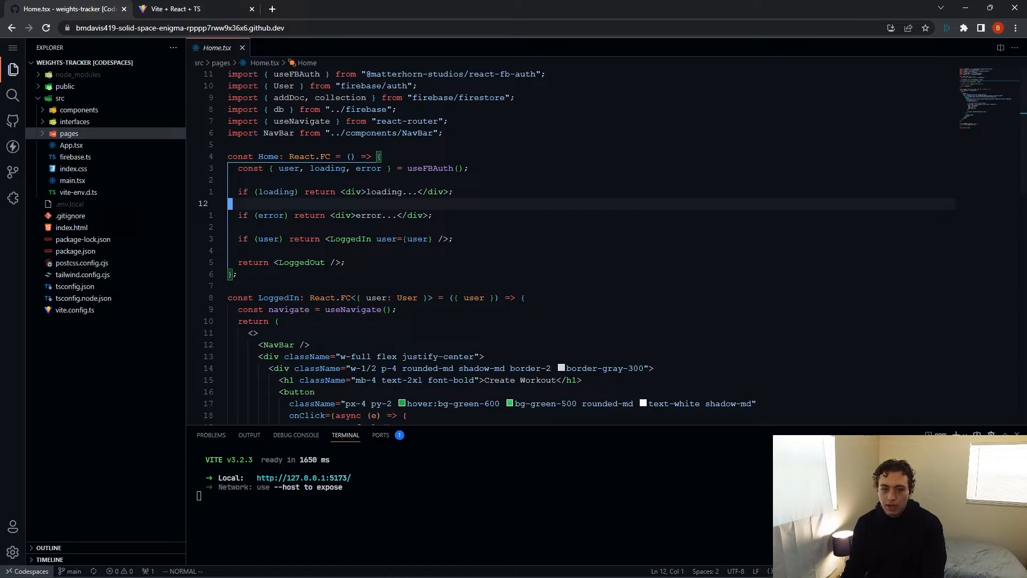
pyautogui.click(191, 9)
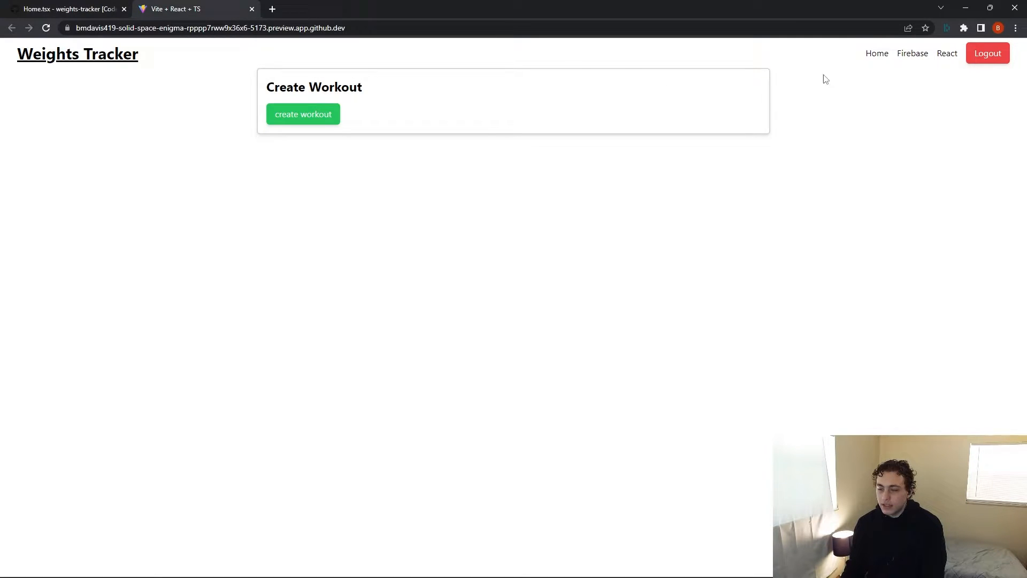
pyautogui.click(65, 8)
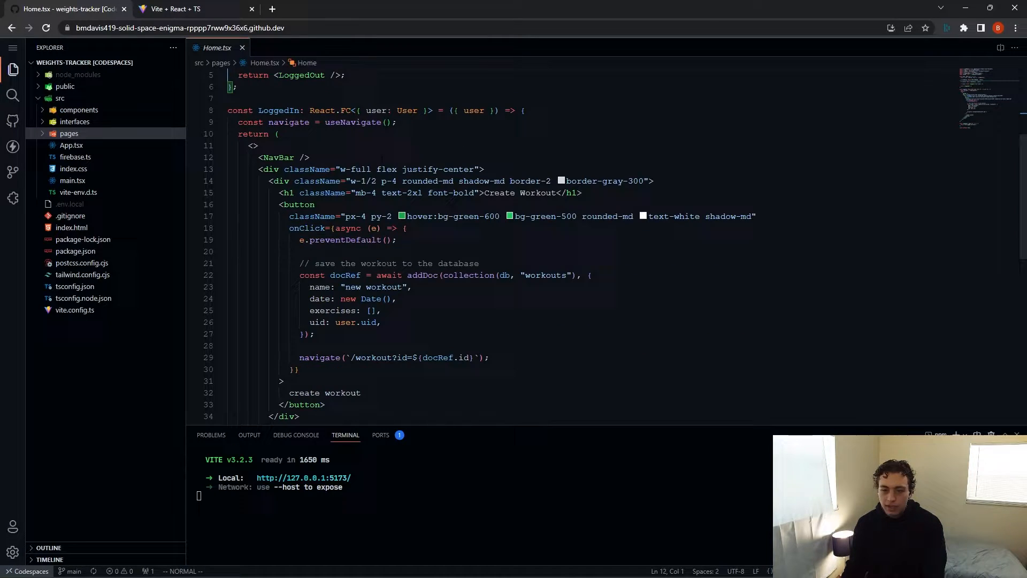
# Change the NavBar.tsx h3 heading to 'Weights Tracker Demo' and bring up the forwarded ports list.
pyautogui.click(80, 121)
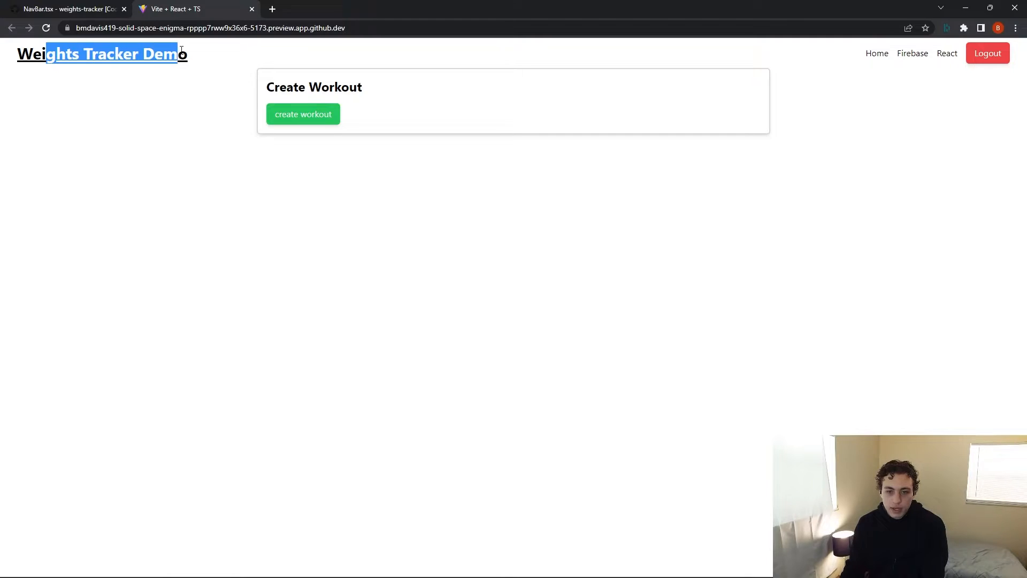
pyautogui.click(65, 8)
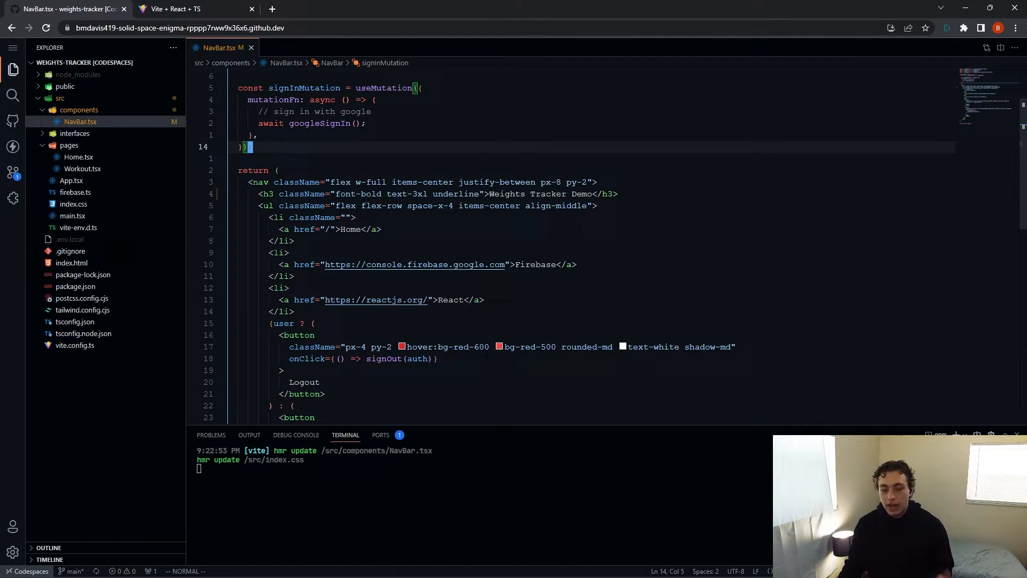
pyautogui.click(380, 434)
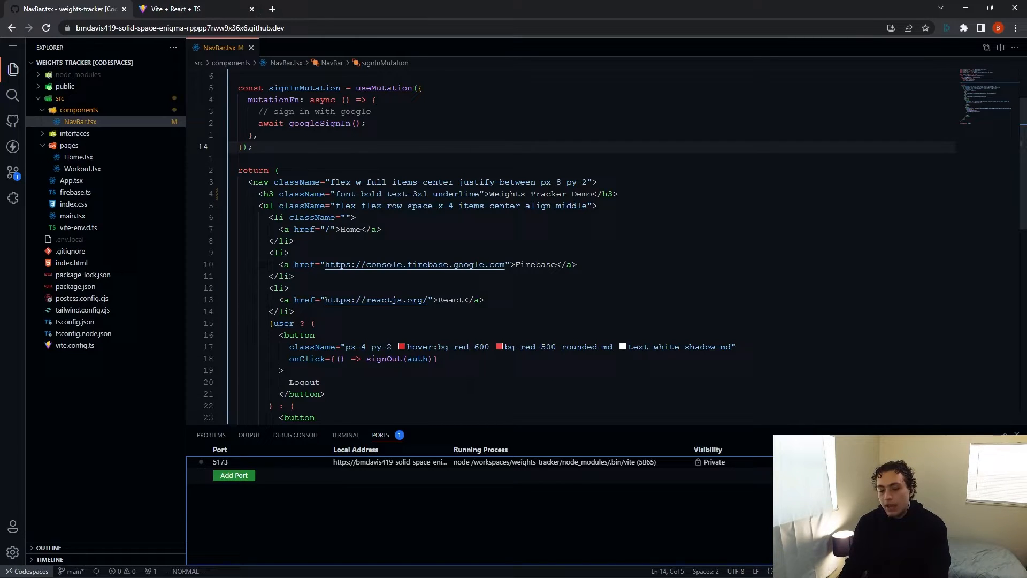
# Check the preview tab and its private port-5173 URL via the profile panel, then return to the editor.
pyautogui.click(190, 9)
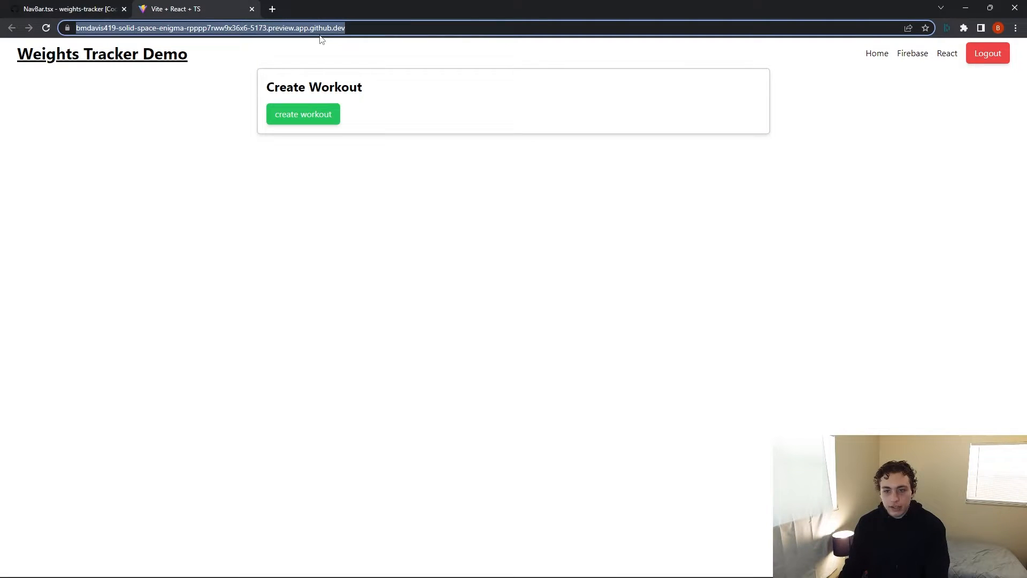
pyautogui.click(997, 28)
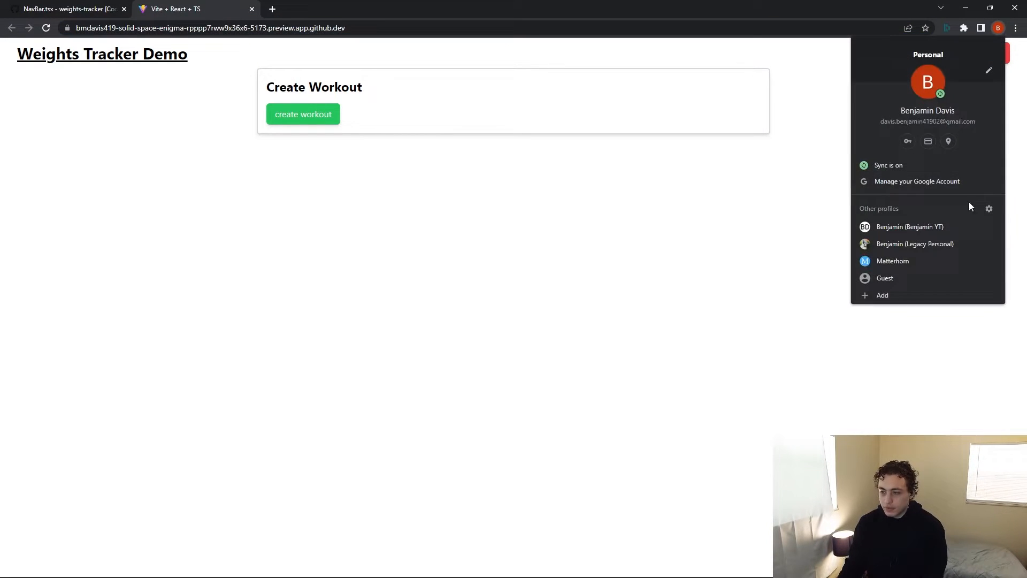
pyautogui.click(885, 278)
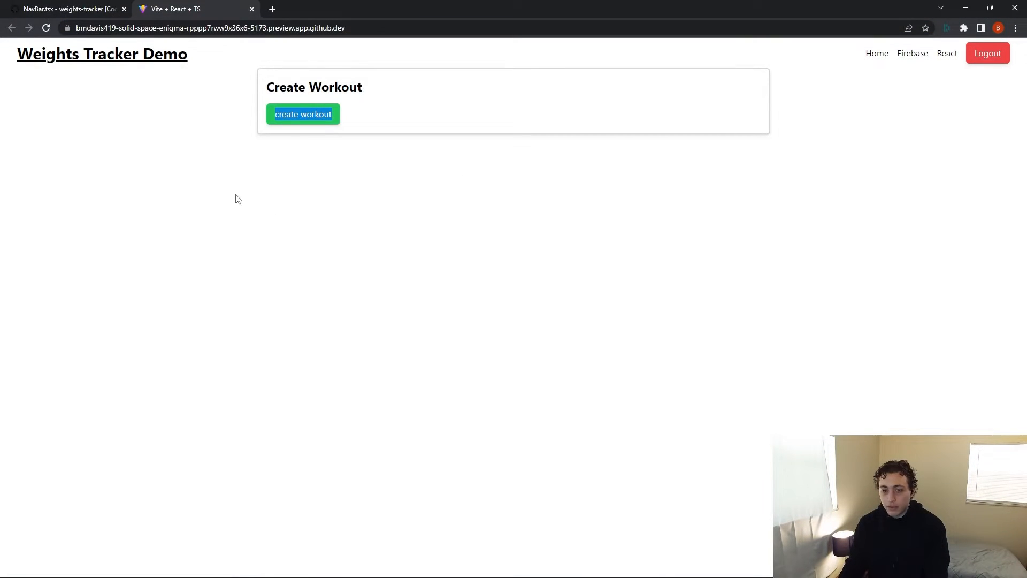
pyautogui.click(65, 8)
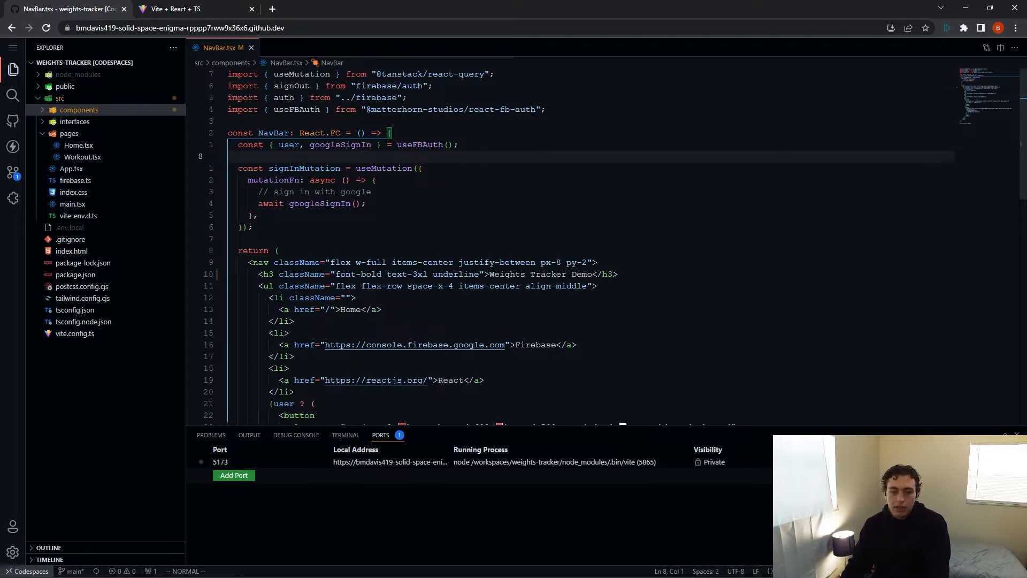
# Expand the components folder and open pages/Home.tsx next to NavBar.tsx.
pyautogui.click(78, 145)
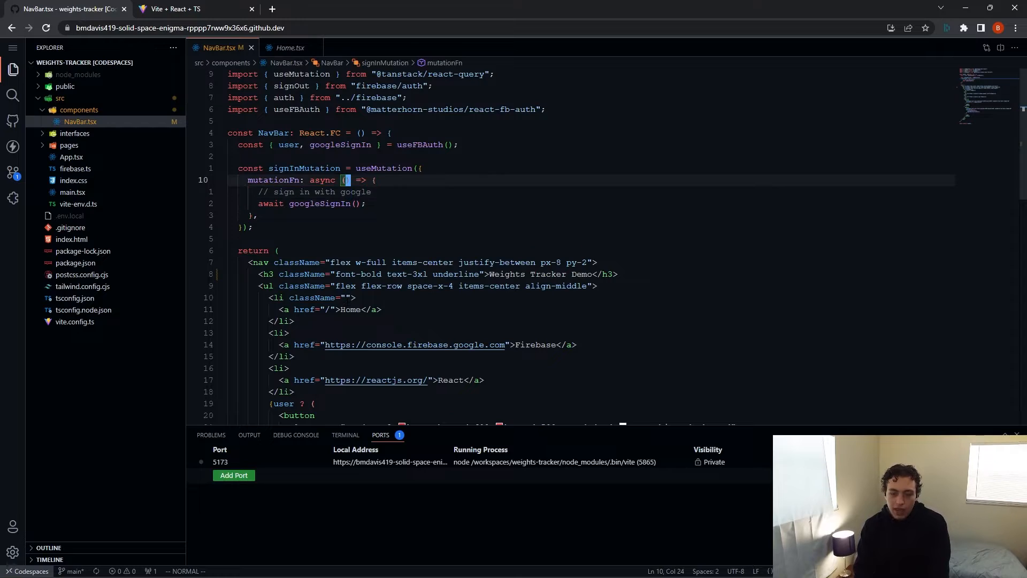
pyautogui.click(289, 47)
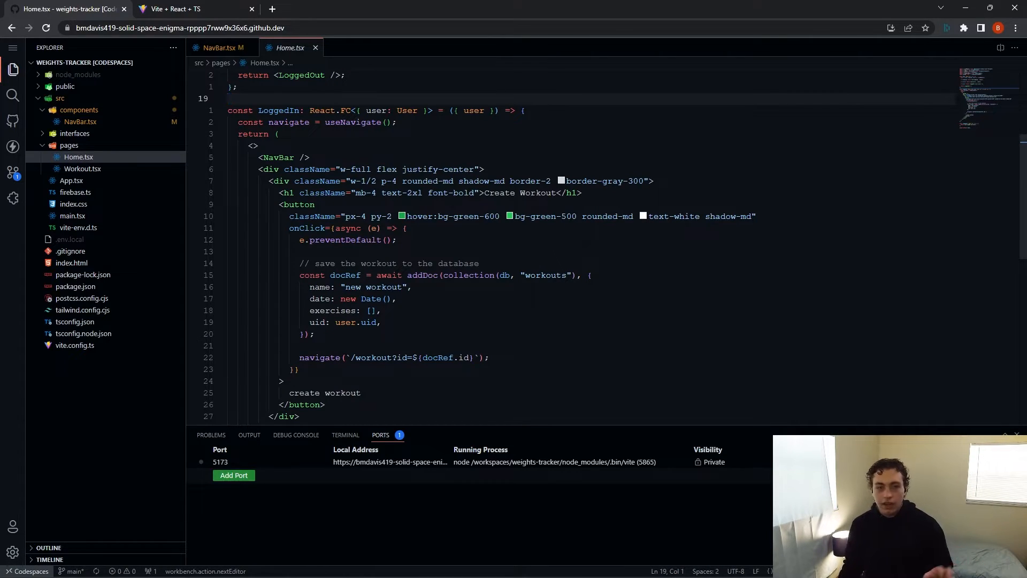
pyautogui.moveTo(435, 216)
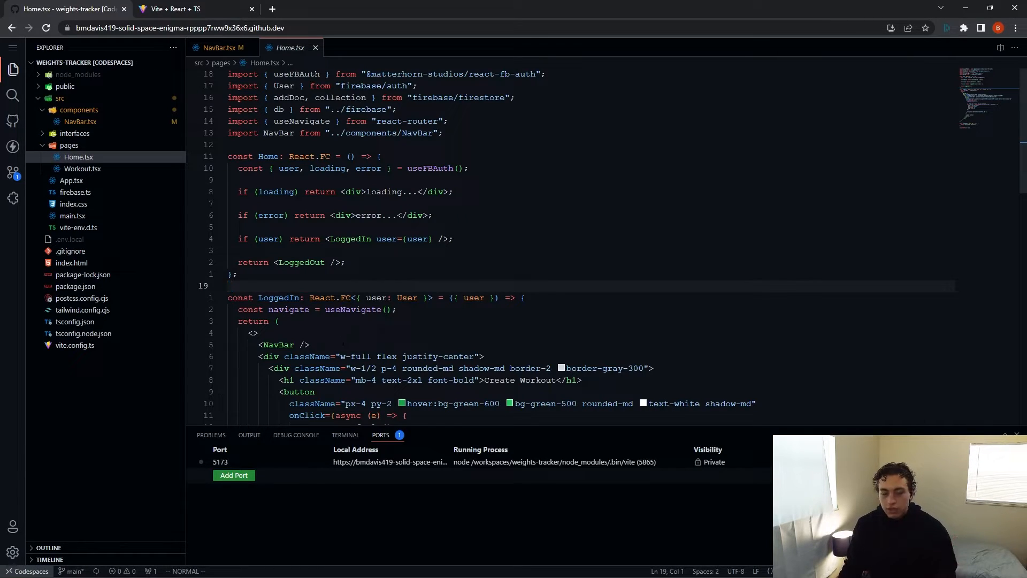
# Stop the Vite server with Ctrl+C, then git add -A, commit as 'codespaces' and push to main.
pyautogui.click(250, 434)
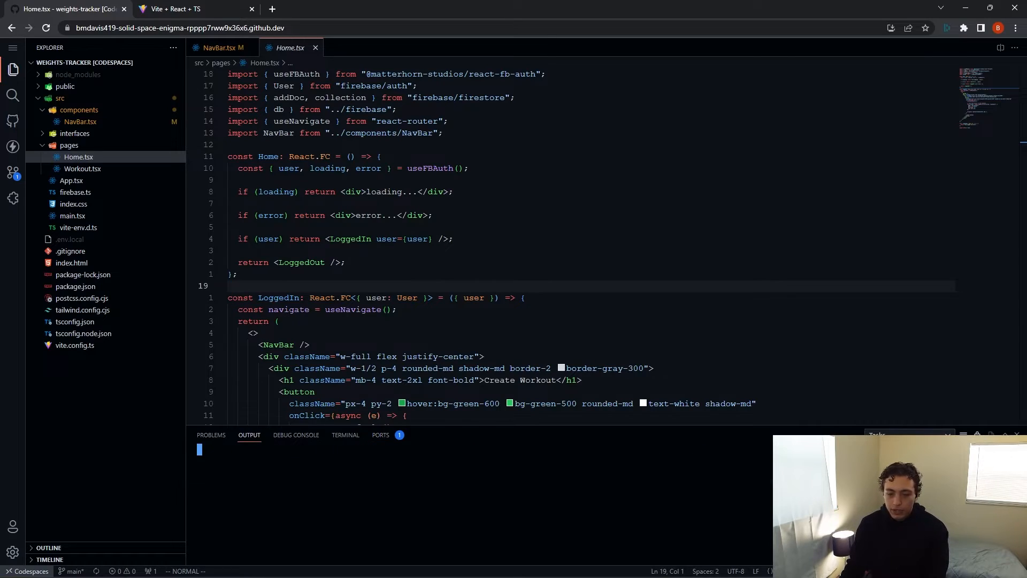
pyautogui.click(346, 434)
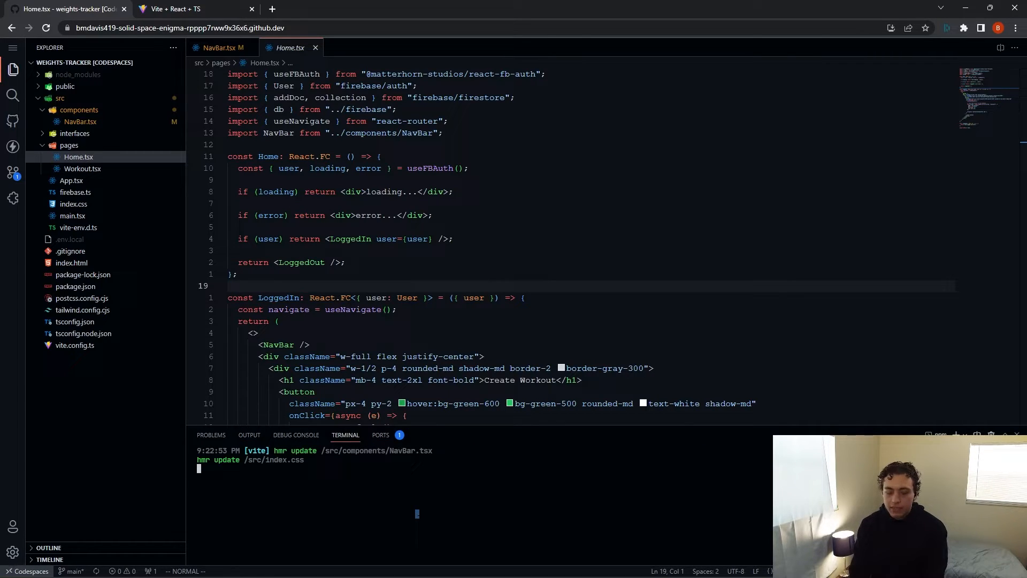
pyautogui.press('ctrl+c')
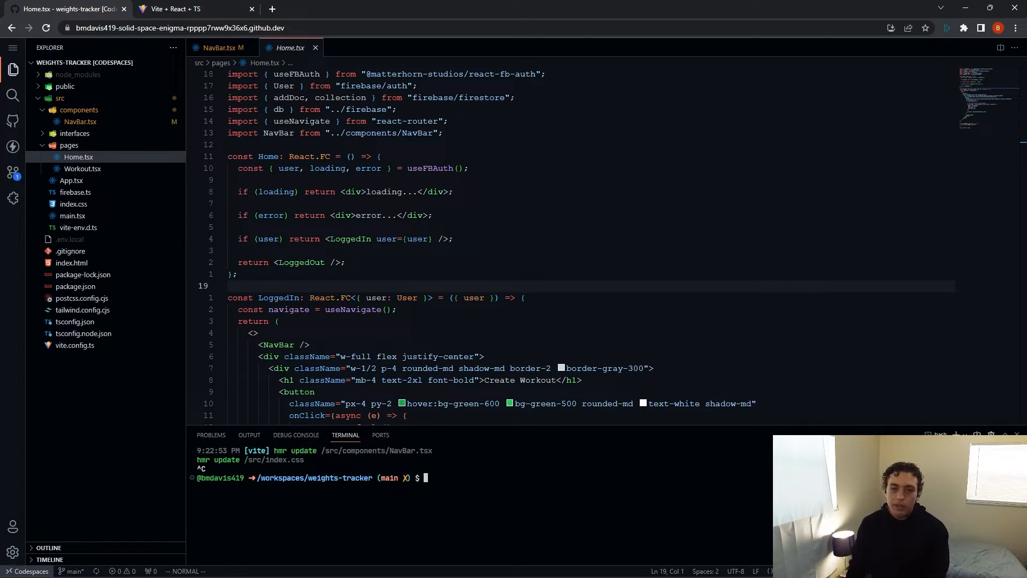
pyautogui.write('git add -A')
pyautogui.write('git commit -m "')
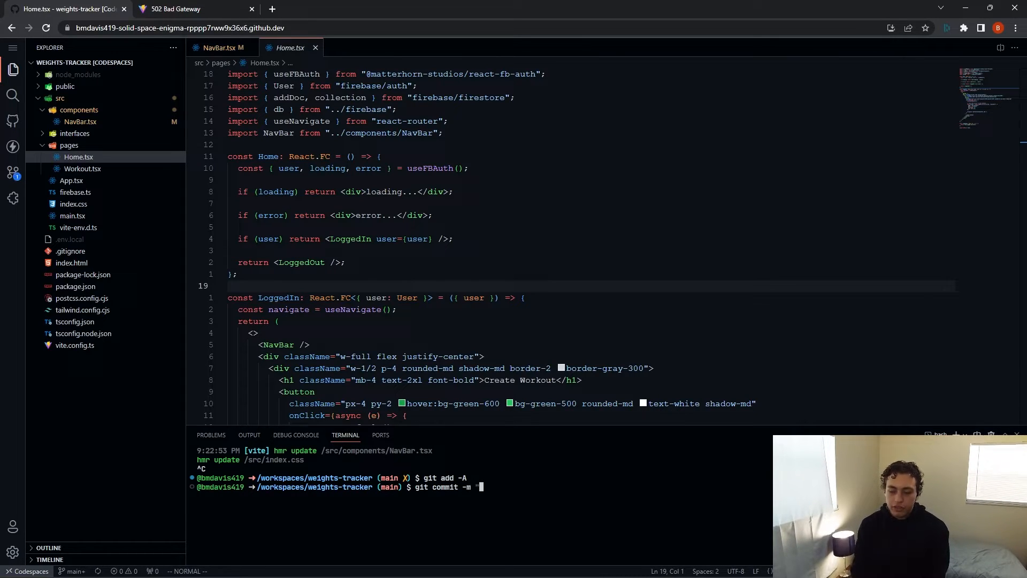
pyautogui.press('Enter')
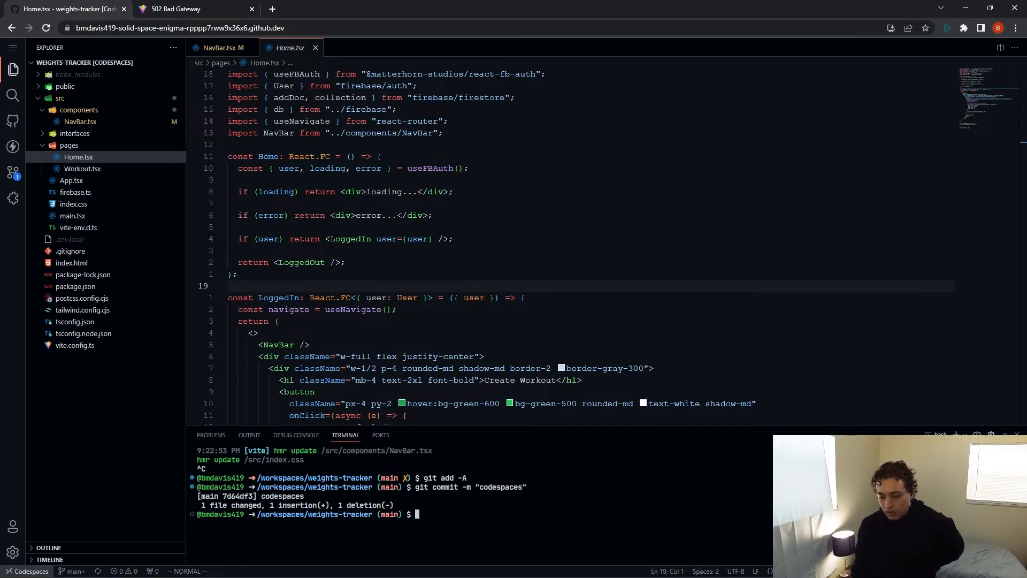
pyautogui.write('git push')
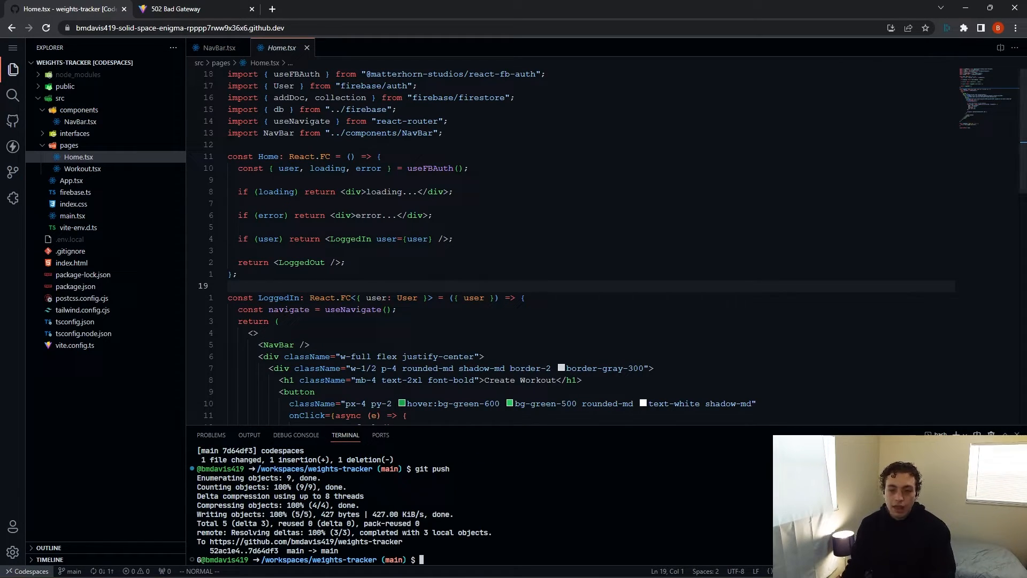
pyautogui.click(13, 49)
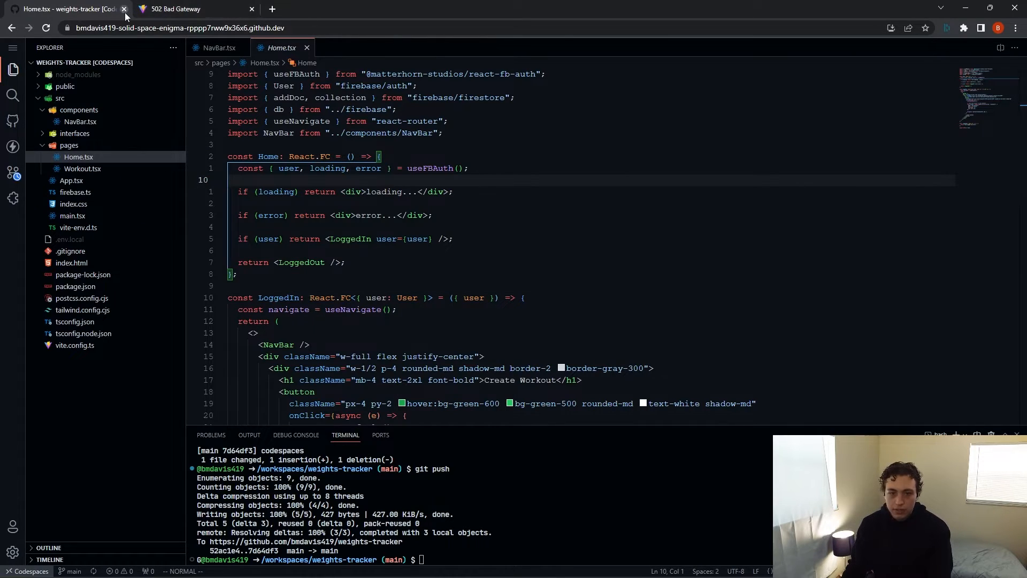
# Close the codespace tab and go to your GitHub Codespaces list to stop 'solid space enigma'.
pyautogui.click(272, 8)
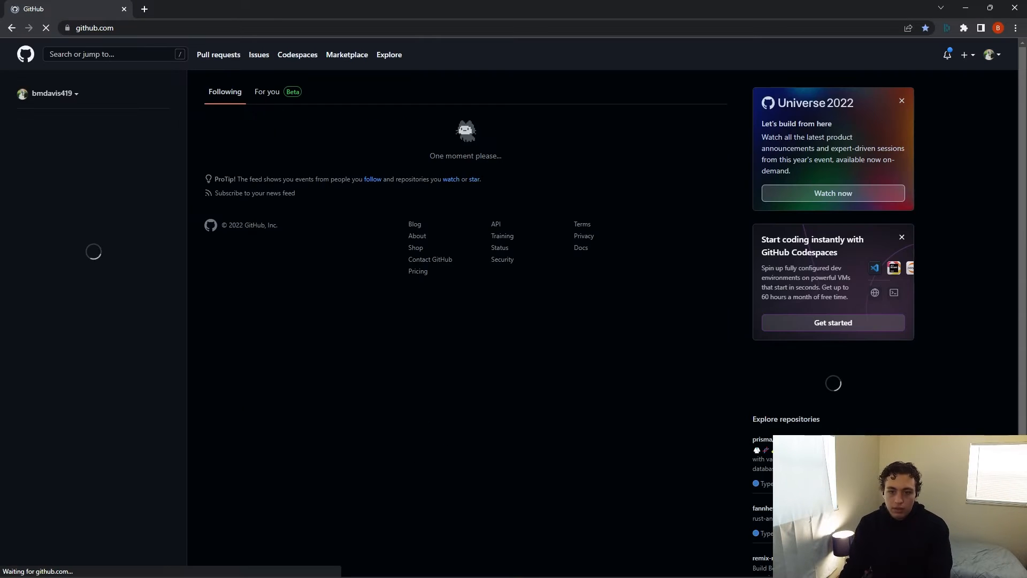
pyautogui.click(297, 55)
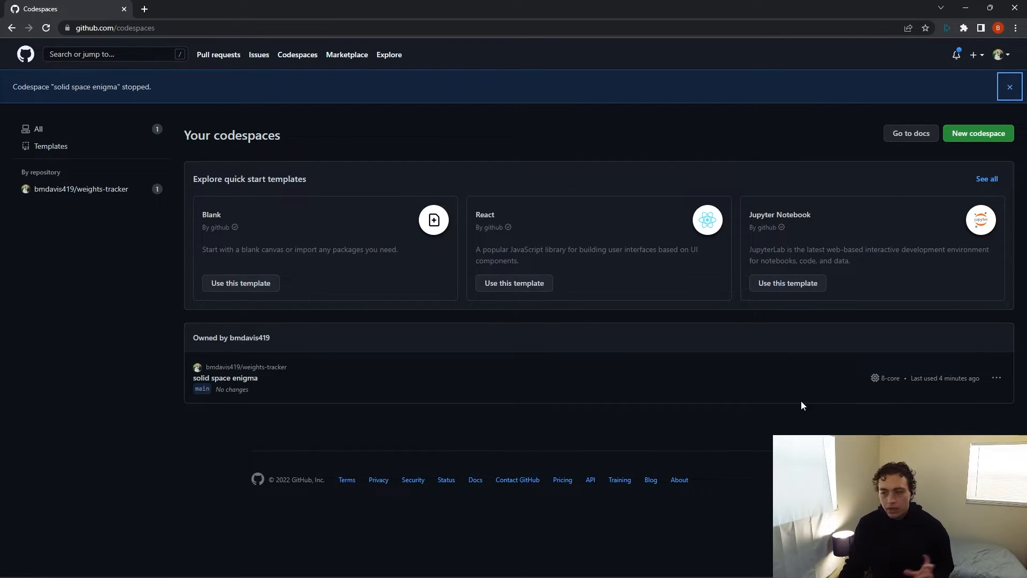
pyautogui.moveTo(969, 122)
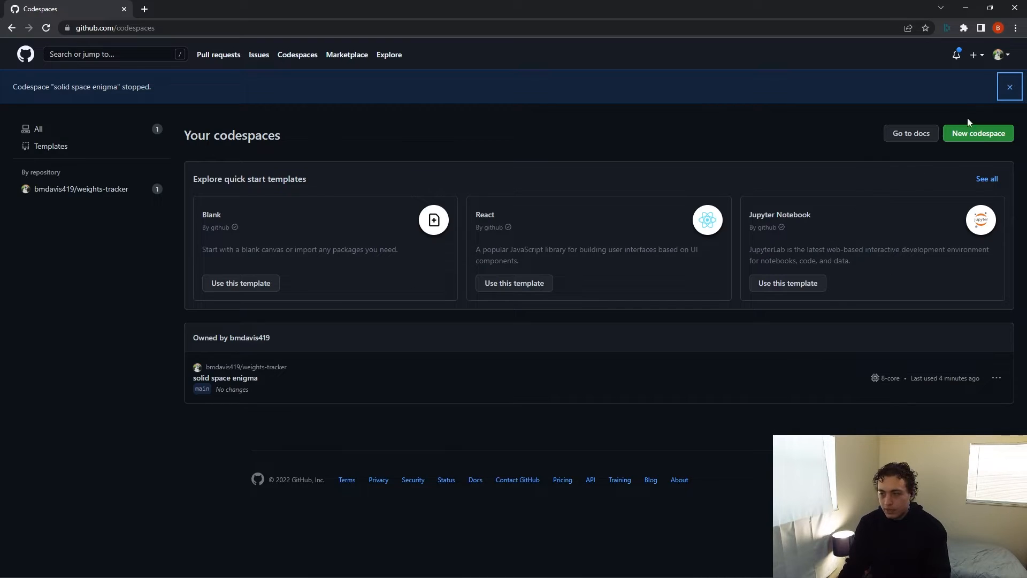
# Go to Settings > Billing and plans and scroll to the Codespaces usage section.
pyautogui.click(999, 55)
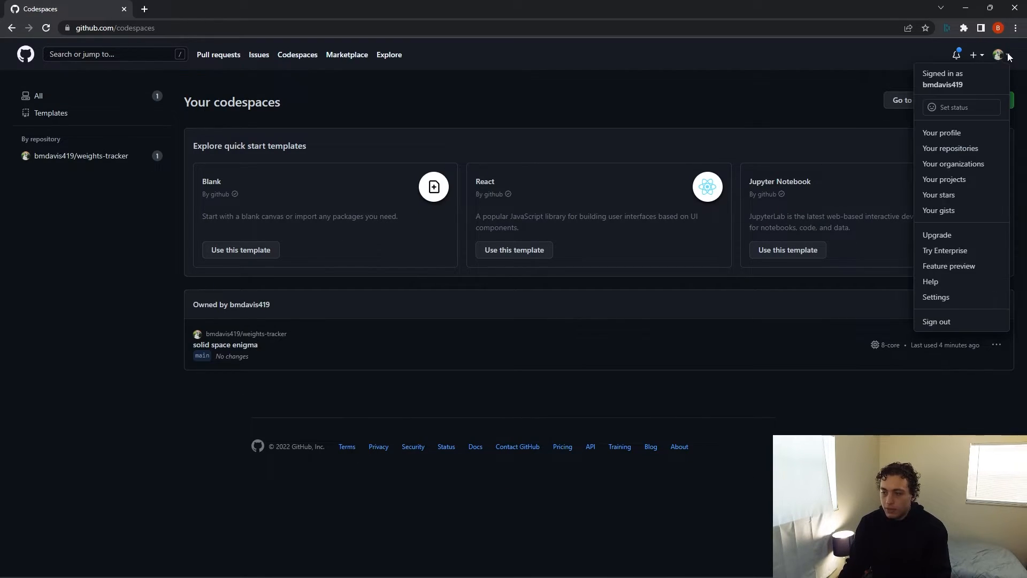
pyautogui.click(942, 133)
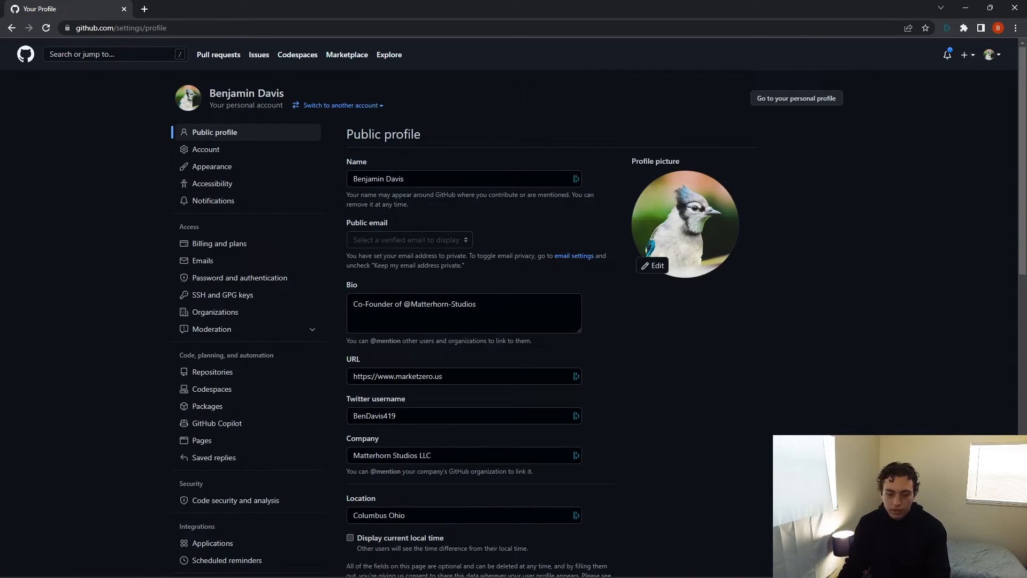
pyautogui.click(220, 243)
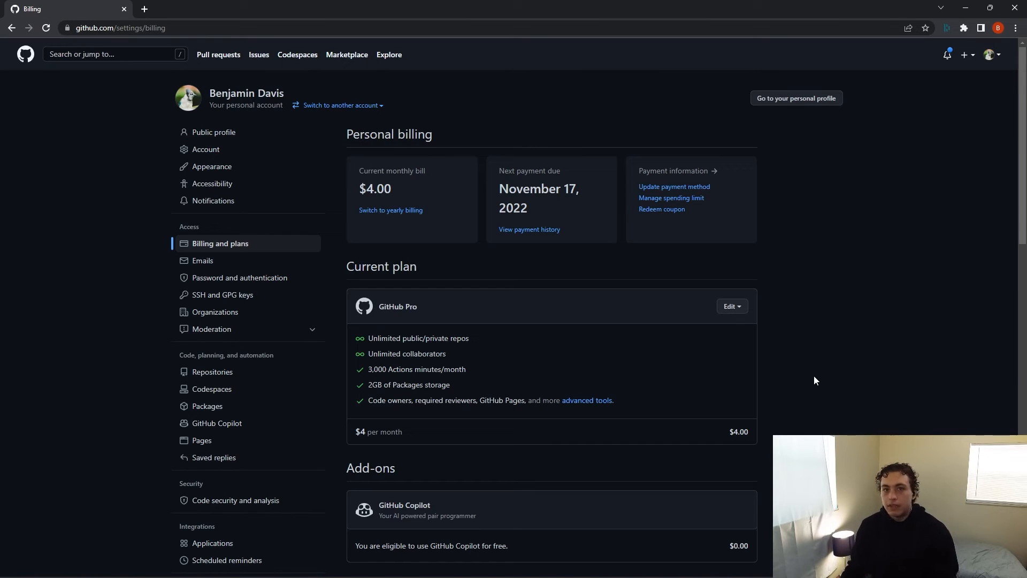
pyautogui.moveTo(288, 265)
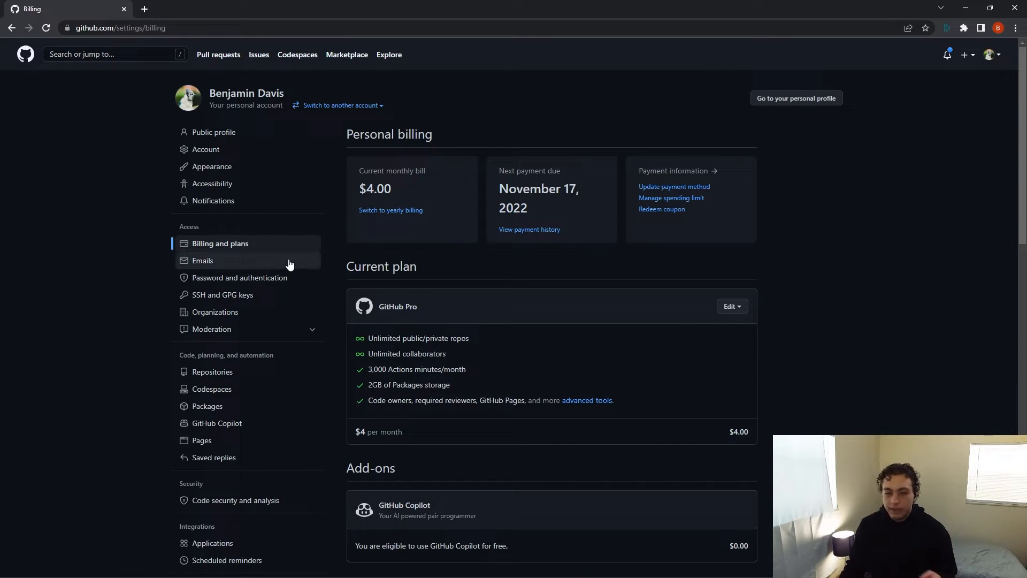
pyautogui.scroll(-3)
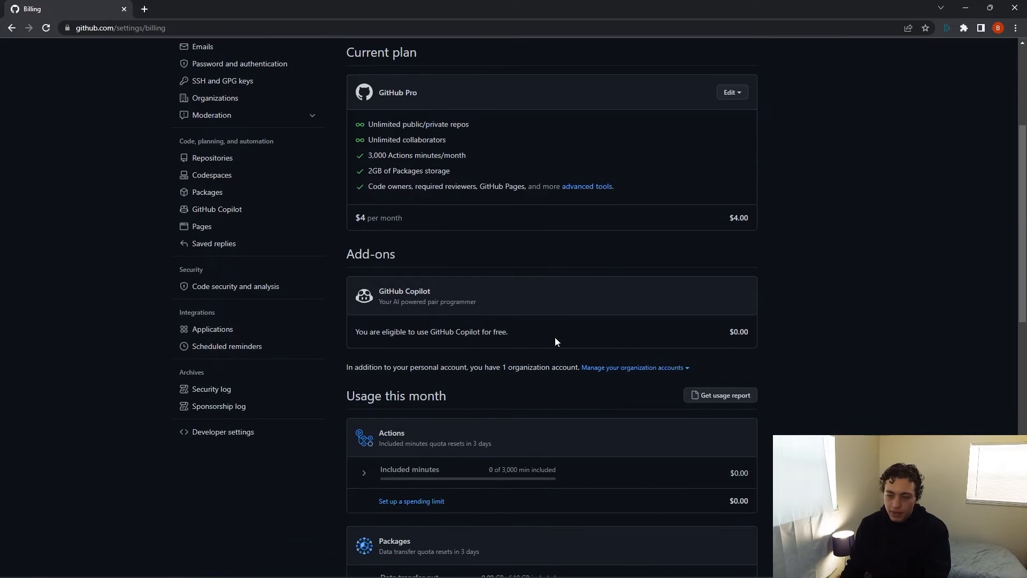
pyautogui.scroll(-3)
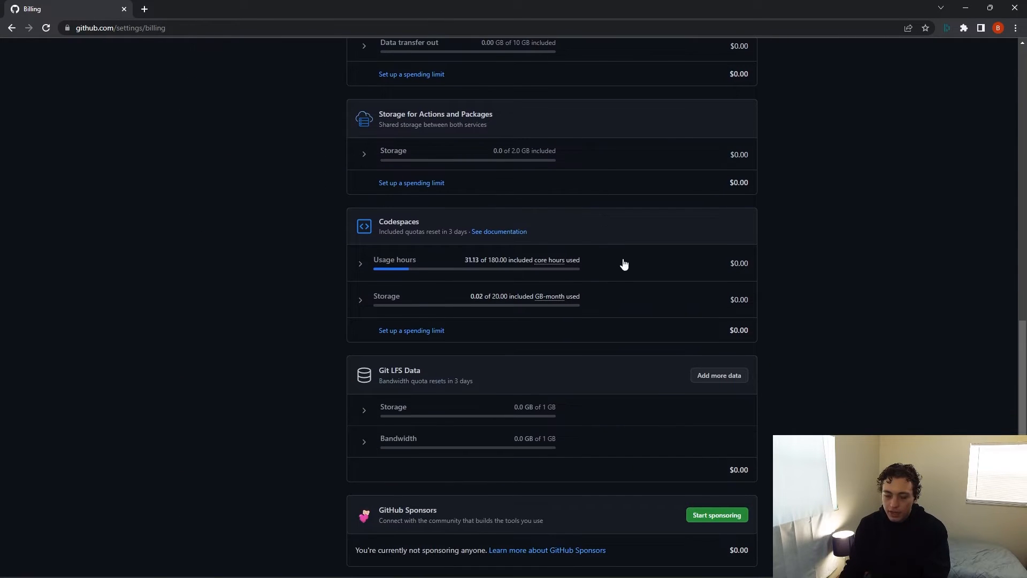
pyautogui.scroll(-3)
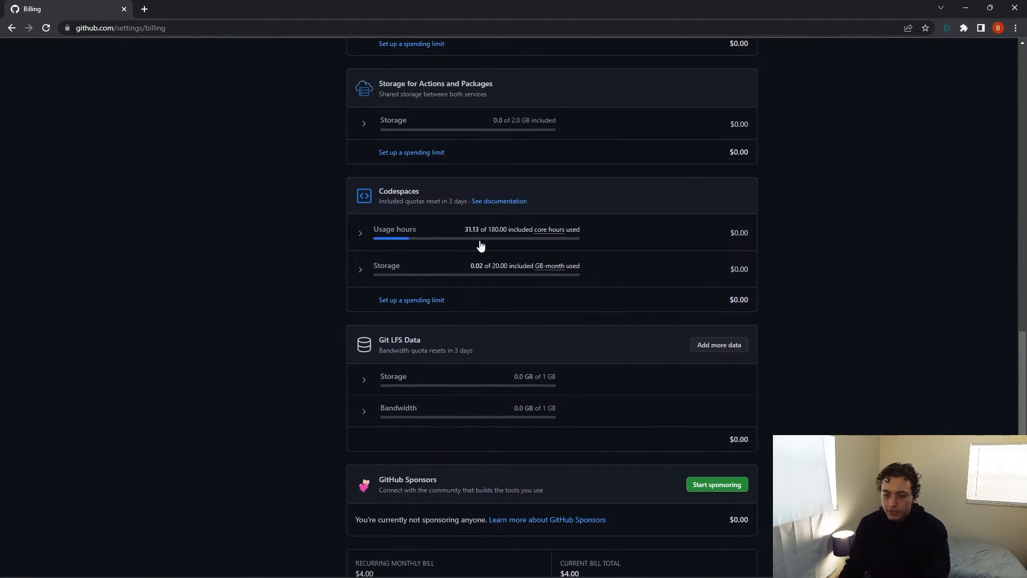
pyautogui.moveTo(781, 249)
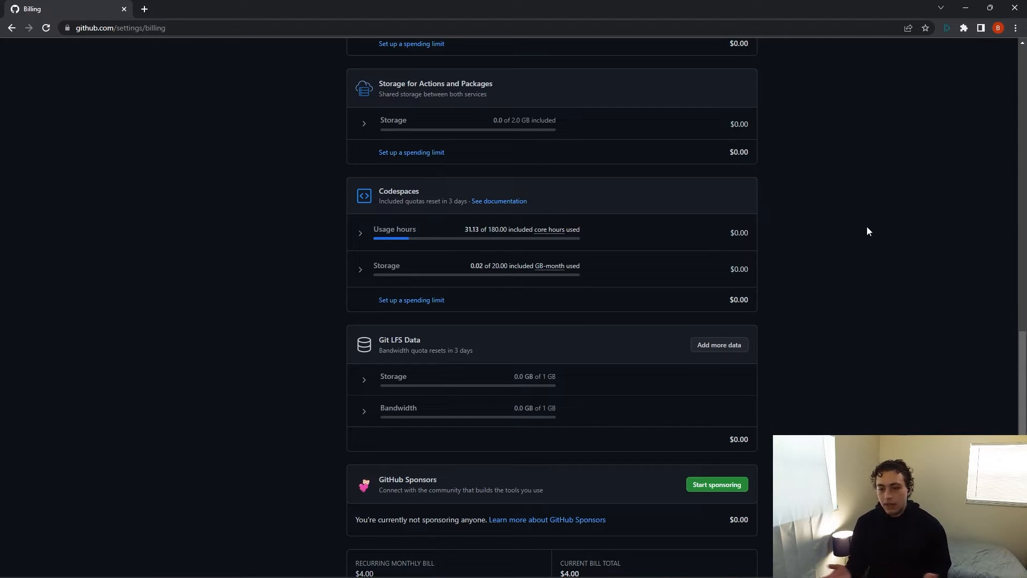
pyautogui.moveTo(684, 281)
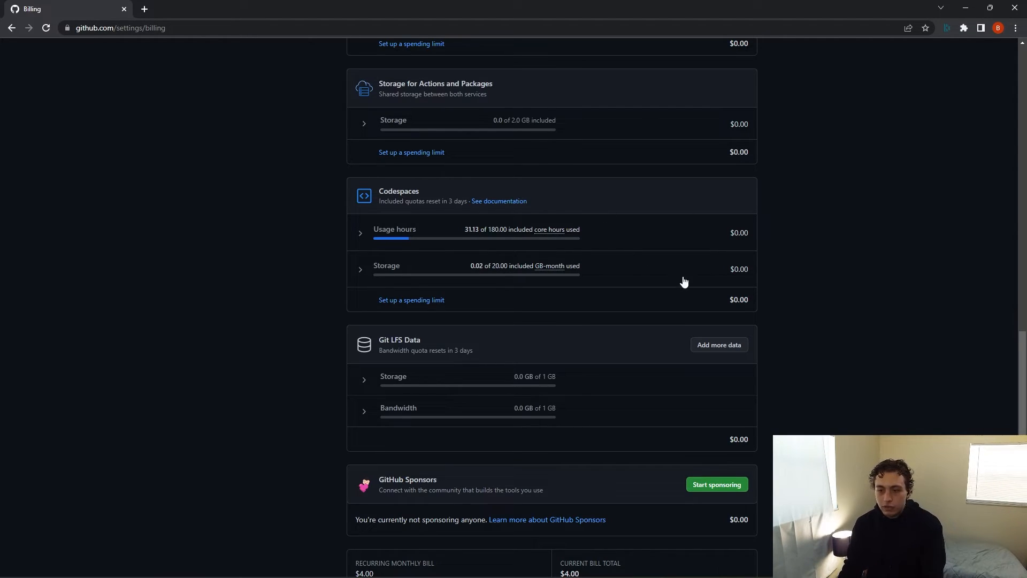
pyautogui.moveTo(424, 249)
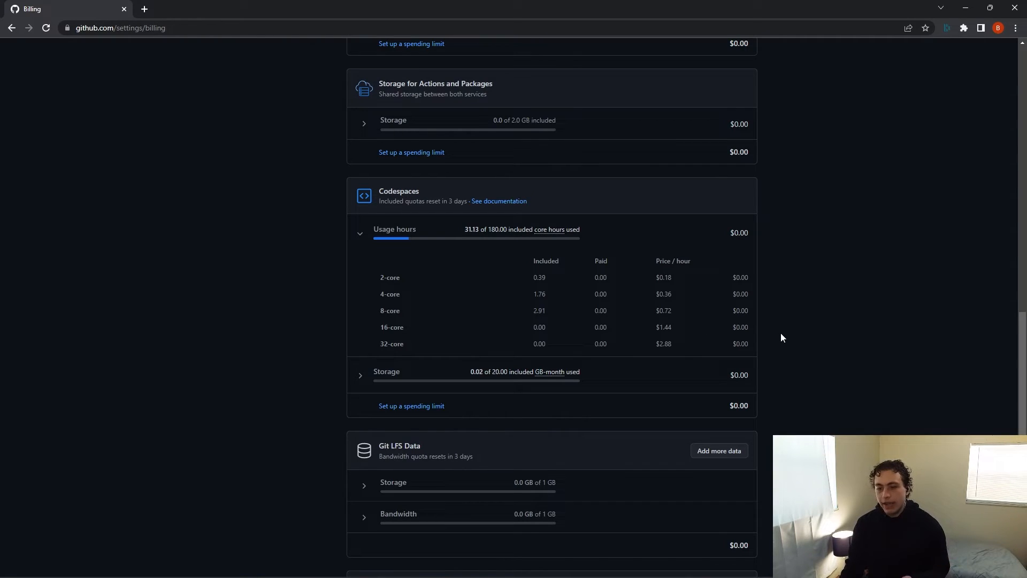
pyautogui.moveTo(787, 273)
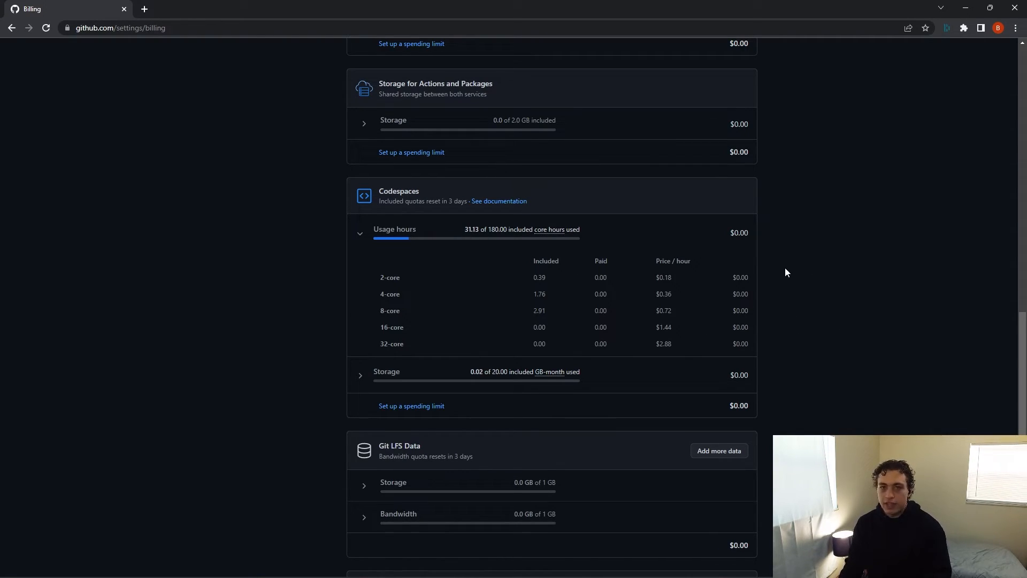
pyautogui.moveTo(793, 278)
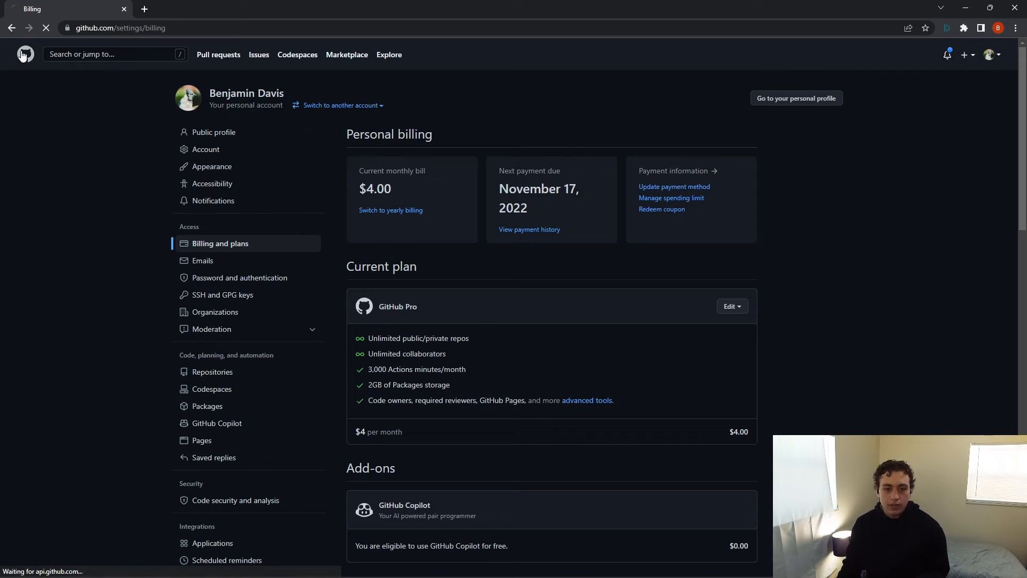
# Open ultimate-stack-demo from the dashboard and view the Codespaces options under the green Code button.
pyautogui.click(25, 55)
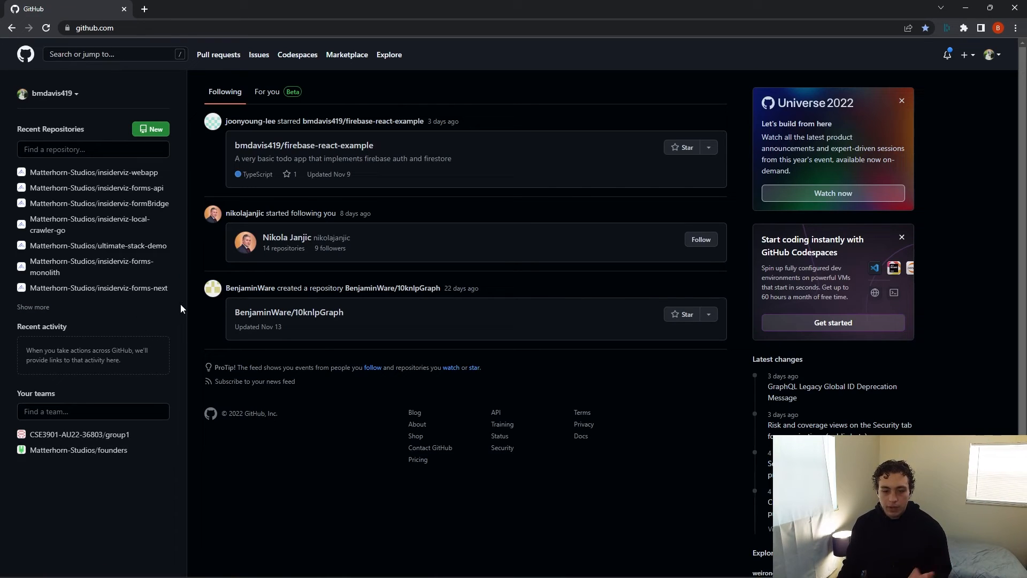
pyautogui.click(99, 245)
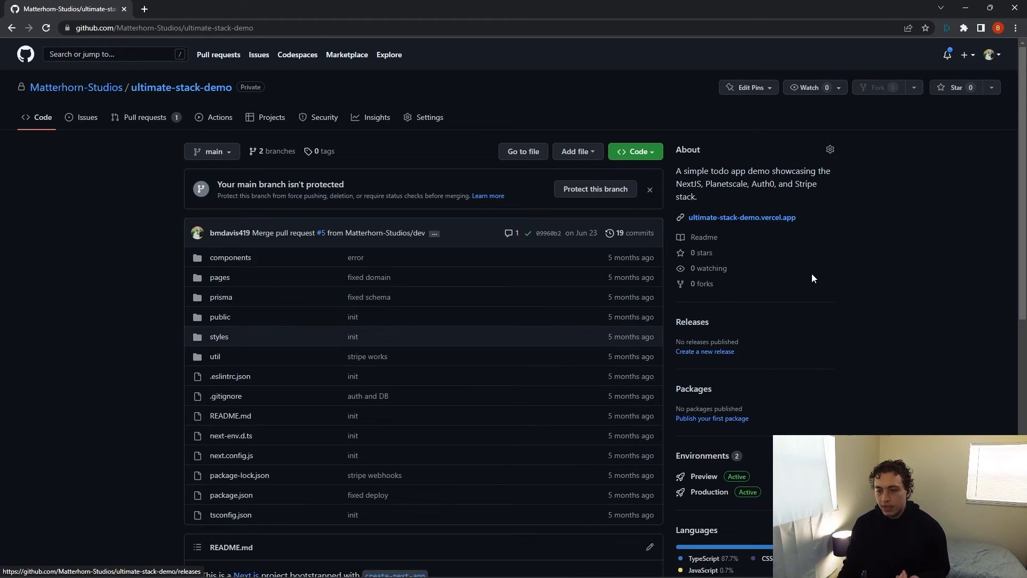
pyautogui.click(633, 150)
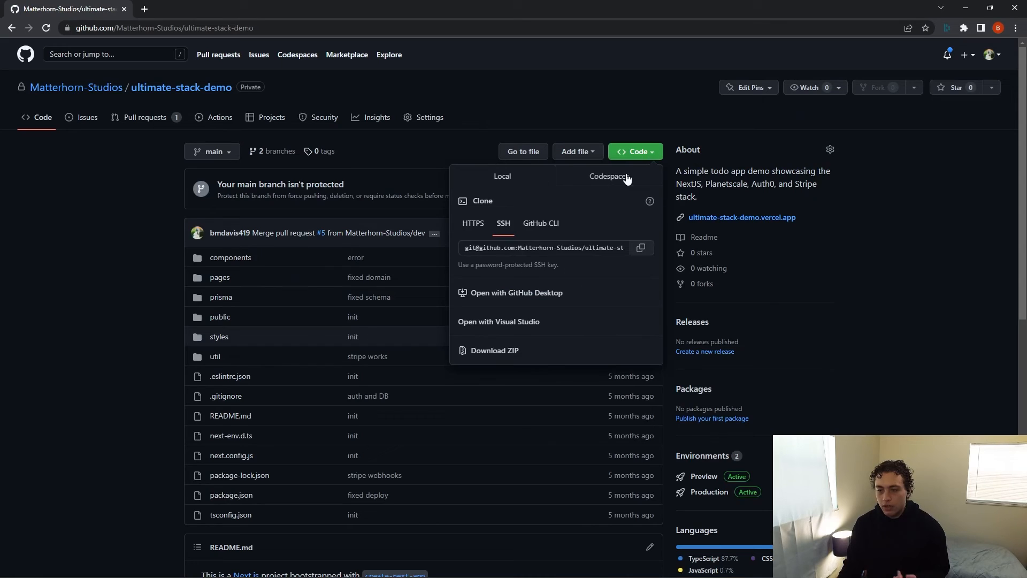
pyautogui.click(608, 175)
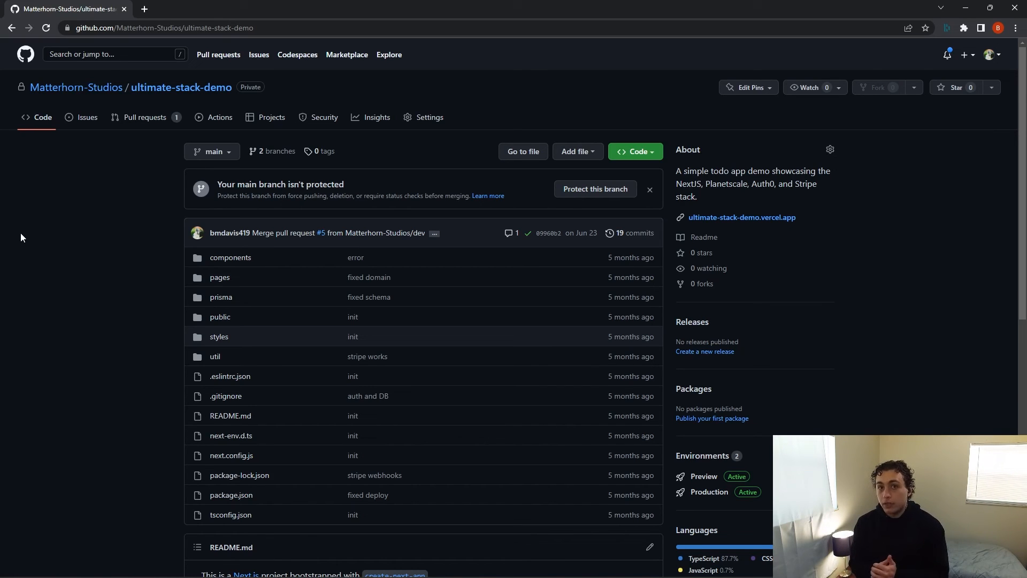
pyautogui.scroll(-3)
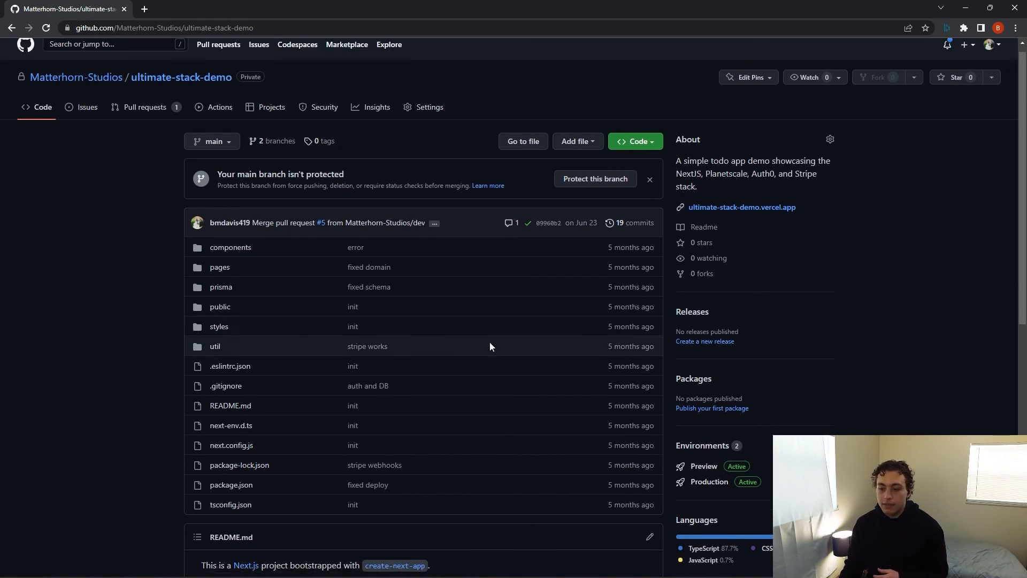